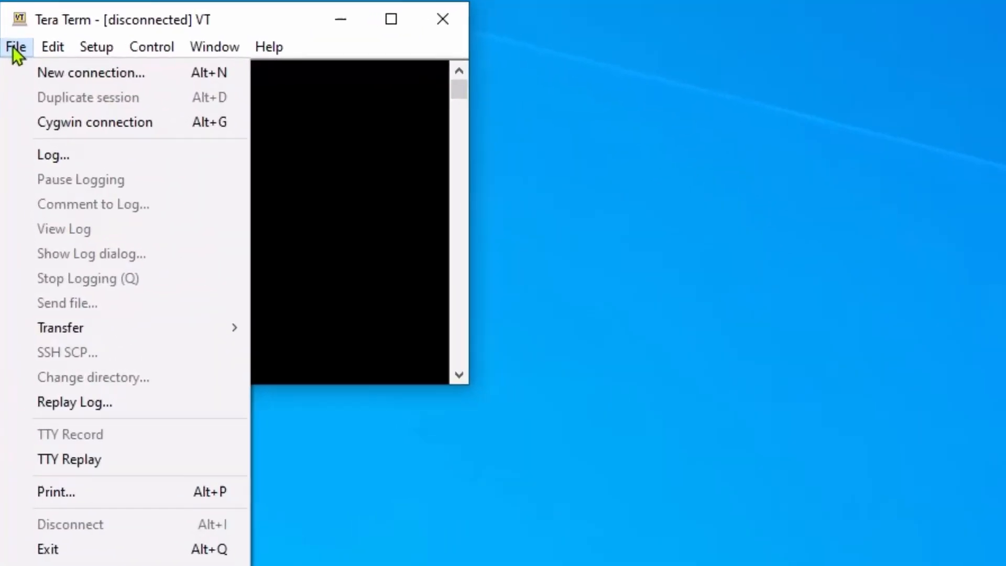
Open a new serial connection and set the terminal font to Lucida Console.
click(89, 73)
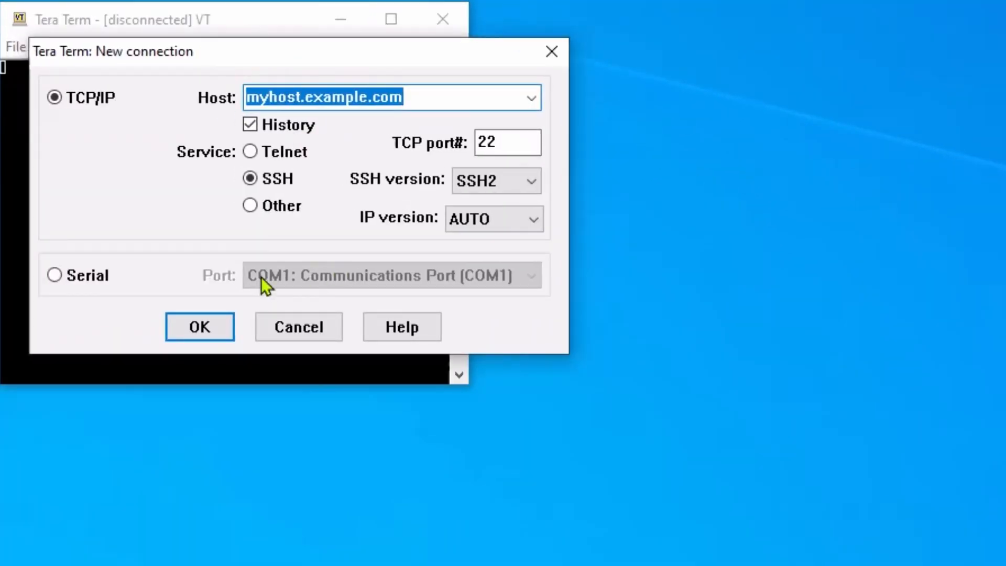
click(52, 275)
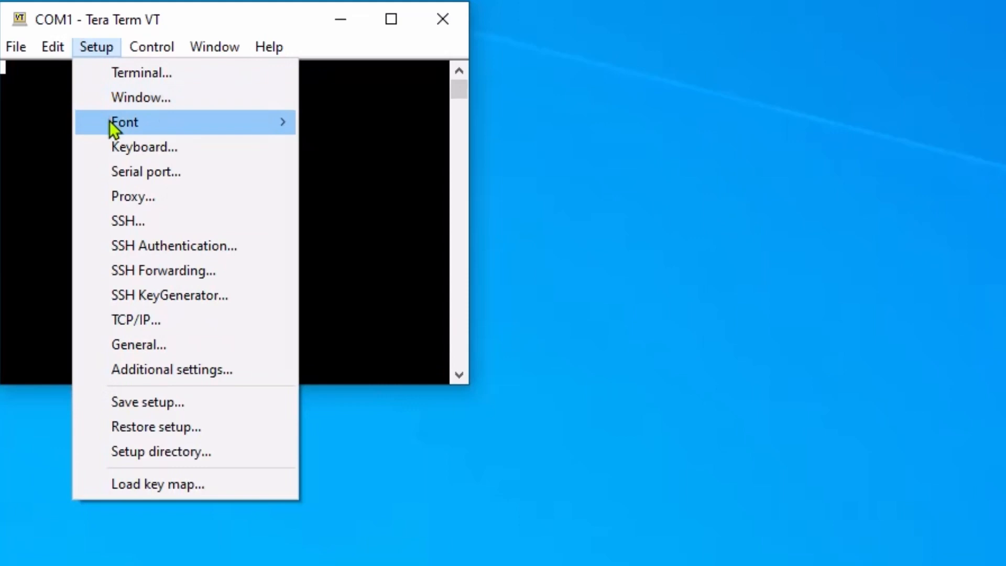
click(124, 122)
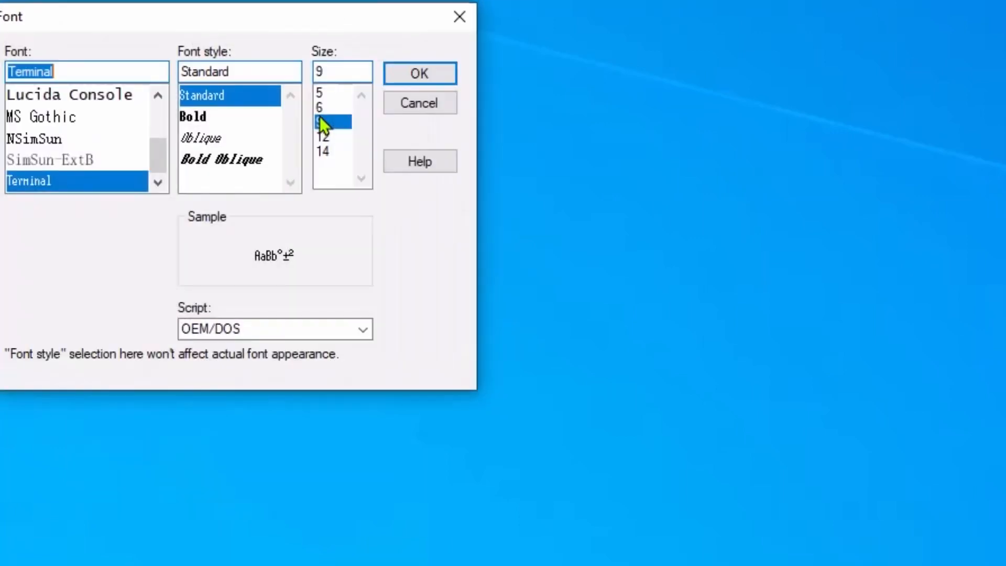
click(70, 95)
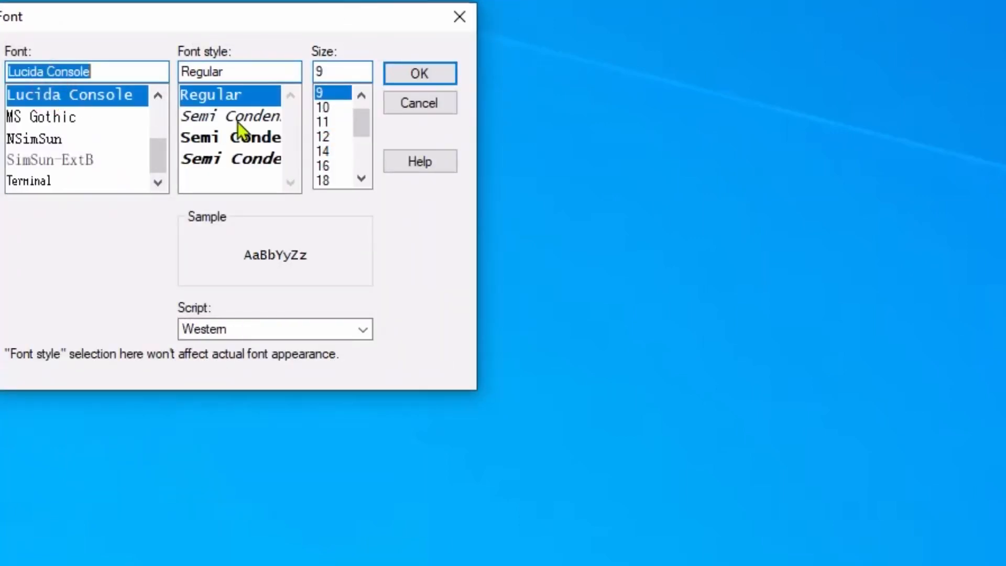
scroll(down, 3)
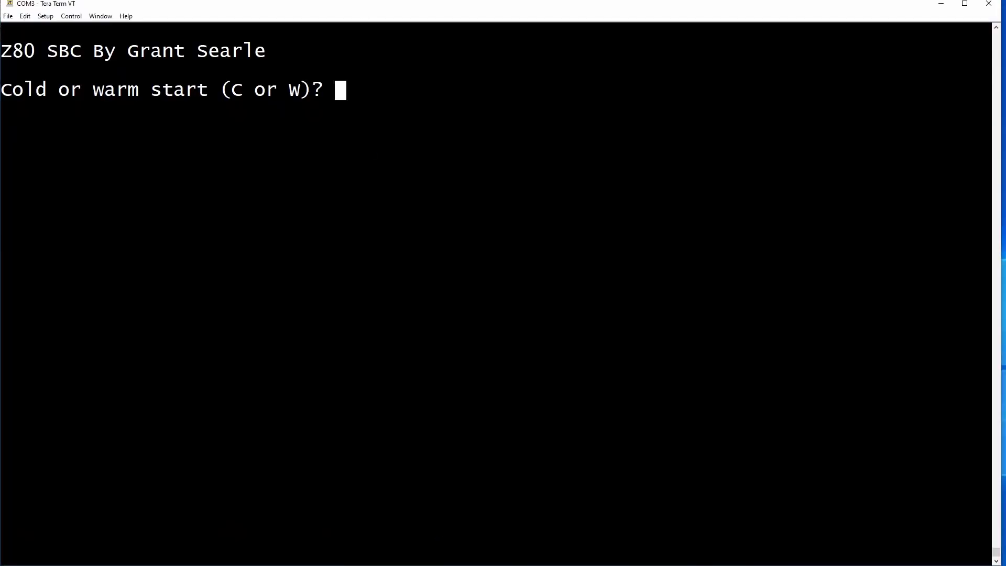
Cold-start BASIC with C and enter line 10 for r = 1 to 10.
text(C)
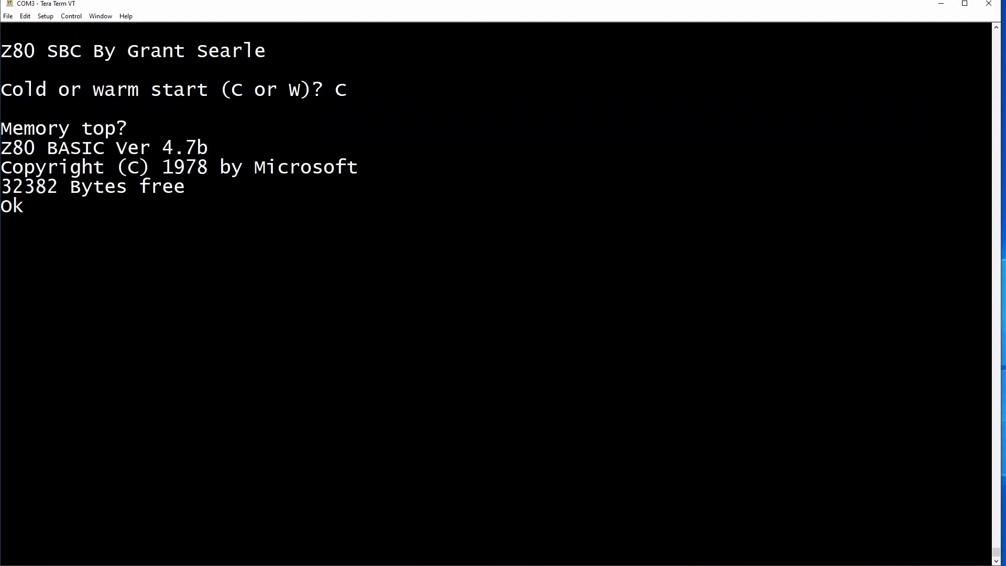
key(Return)
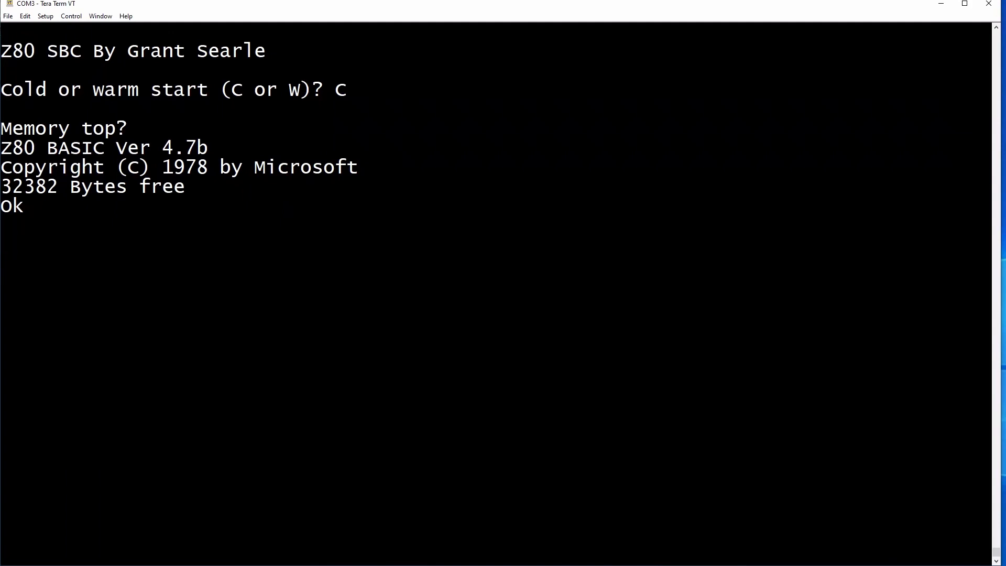
text(10 for)
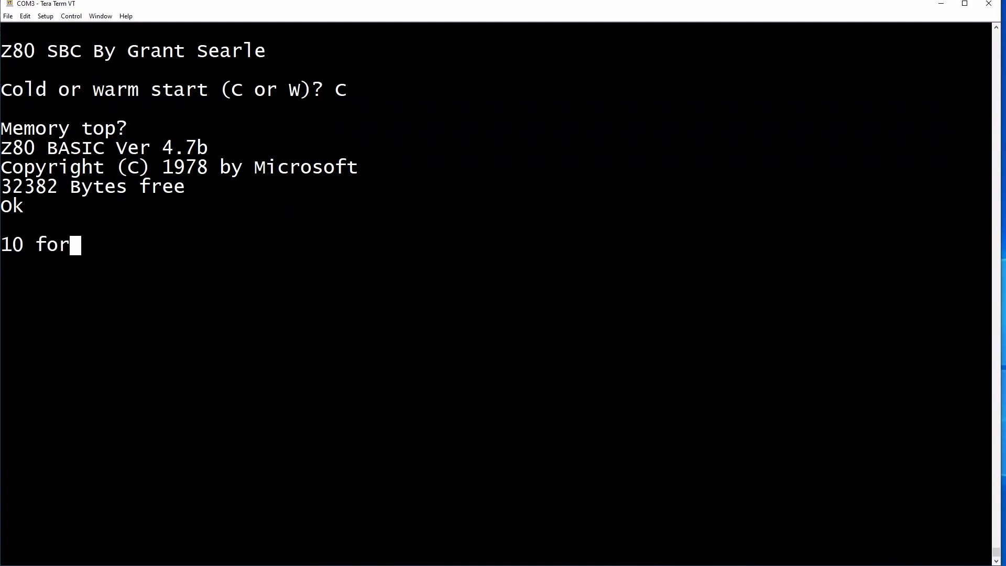
text(r = 1)
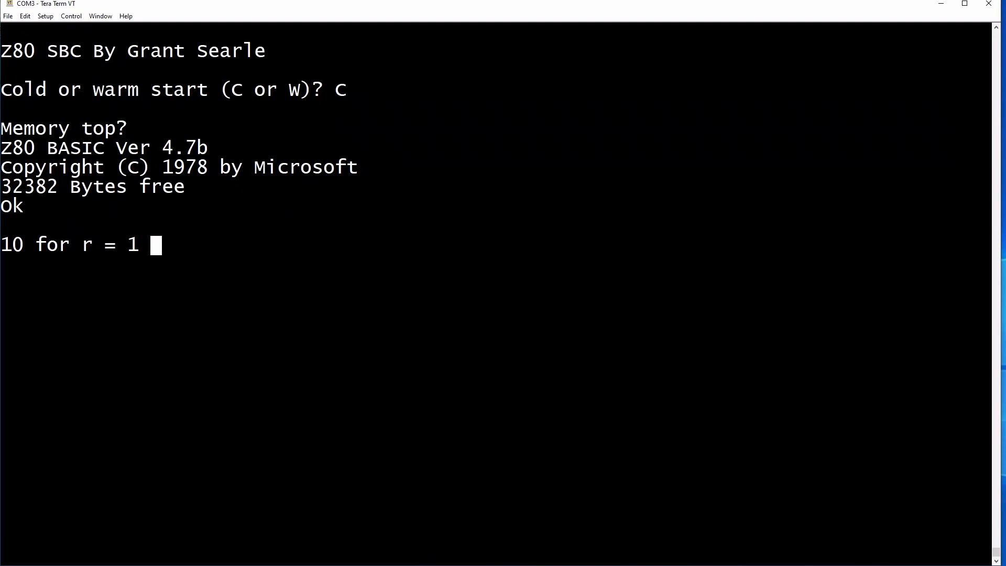
text(to 2)
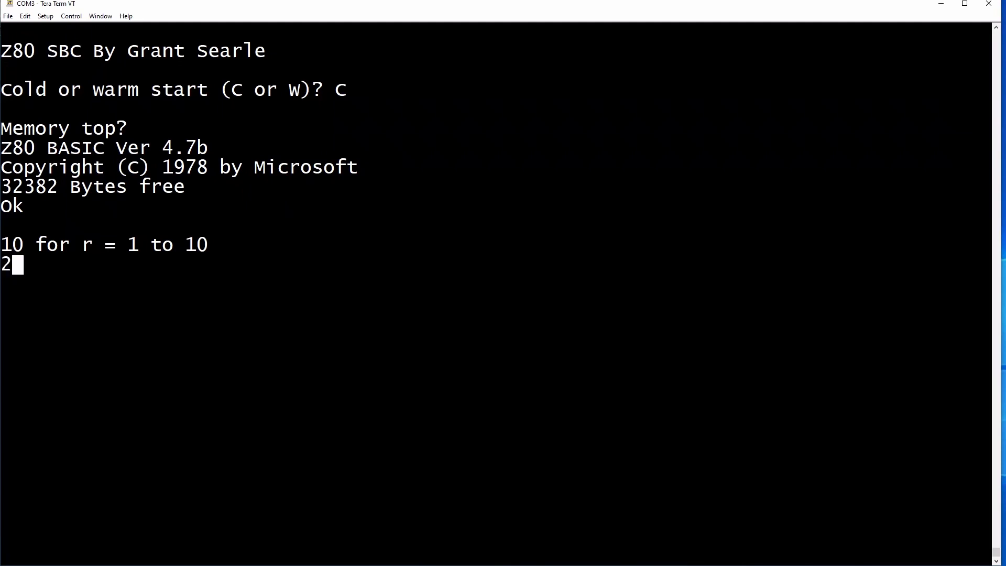
Enter line 20 printing "Hi" & str$(r).
text(0 prin)
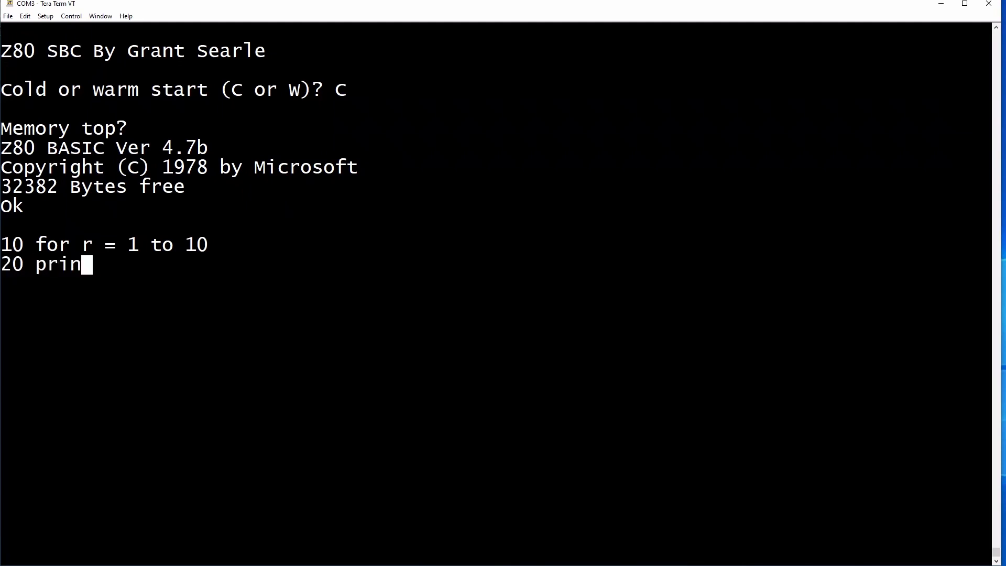
text(t)
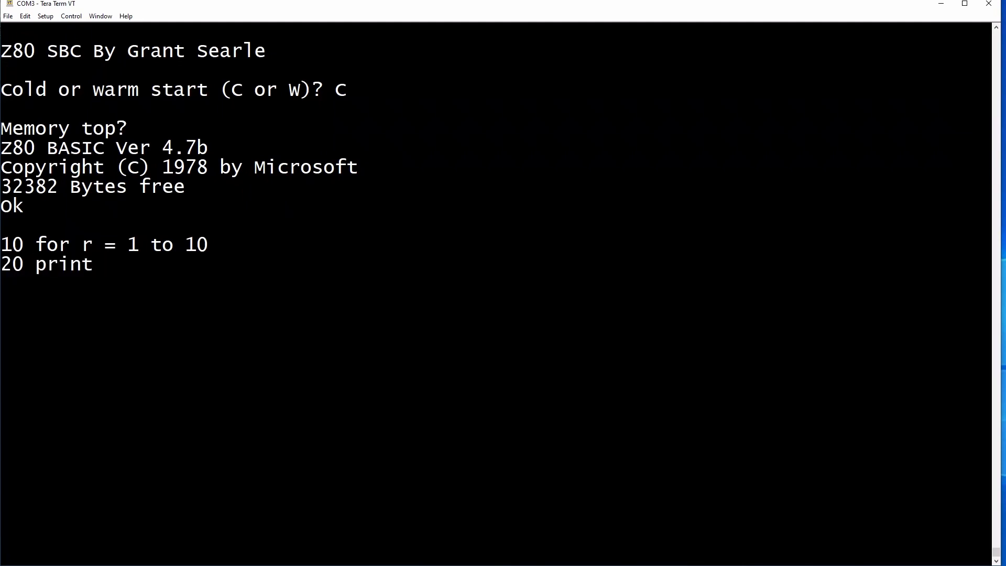
text("Hi)
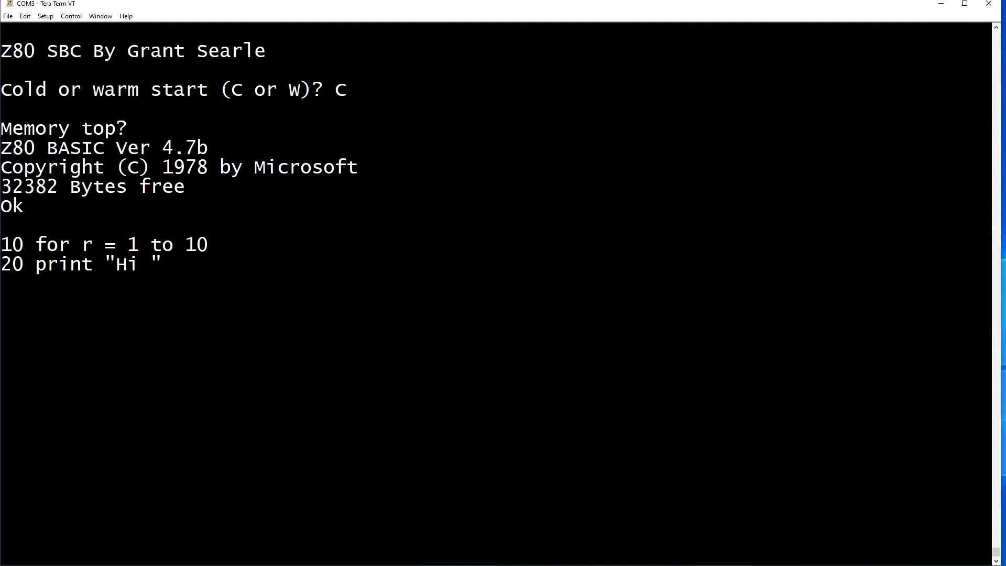
text(&)
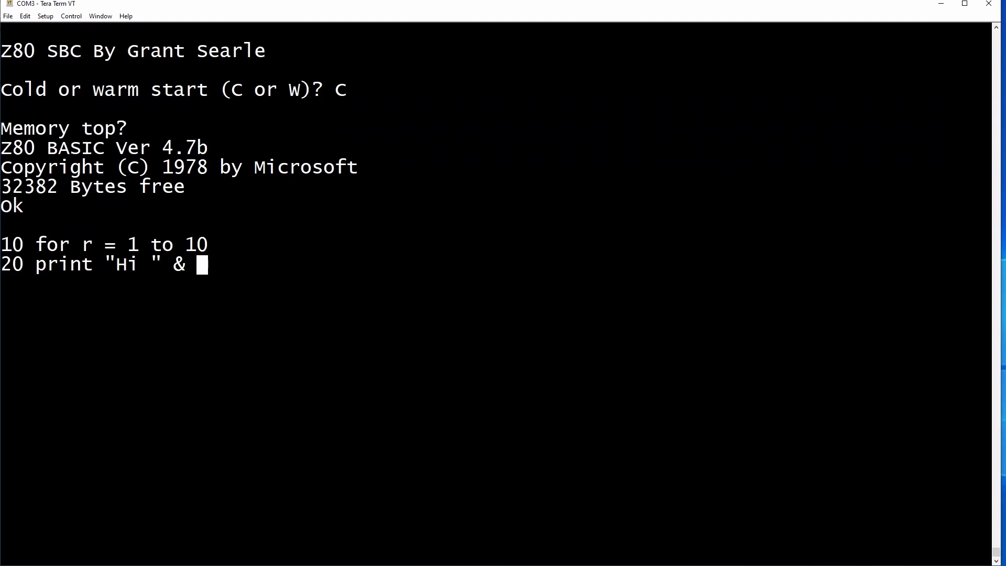
text(str$()
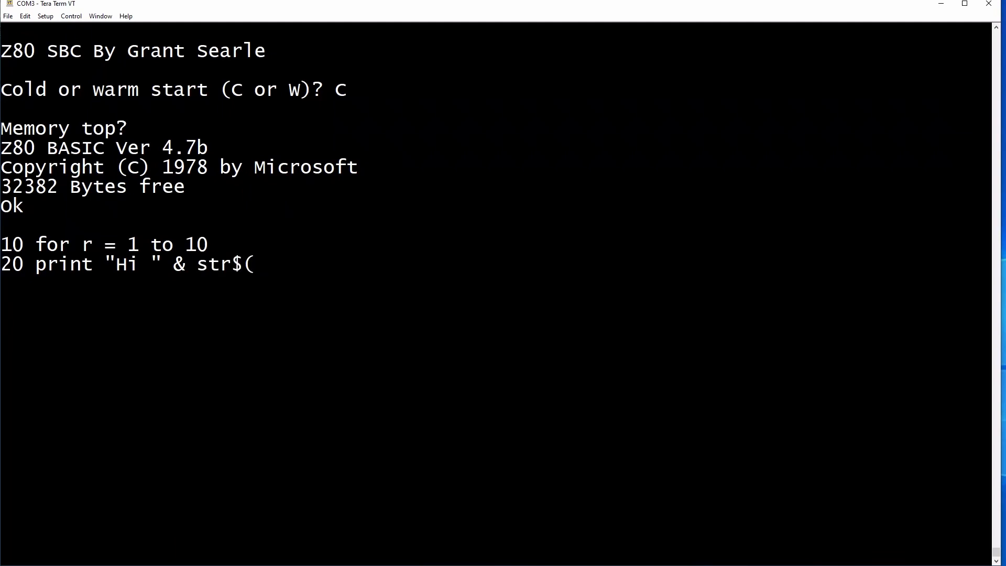
text(r))
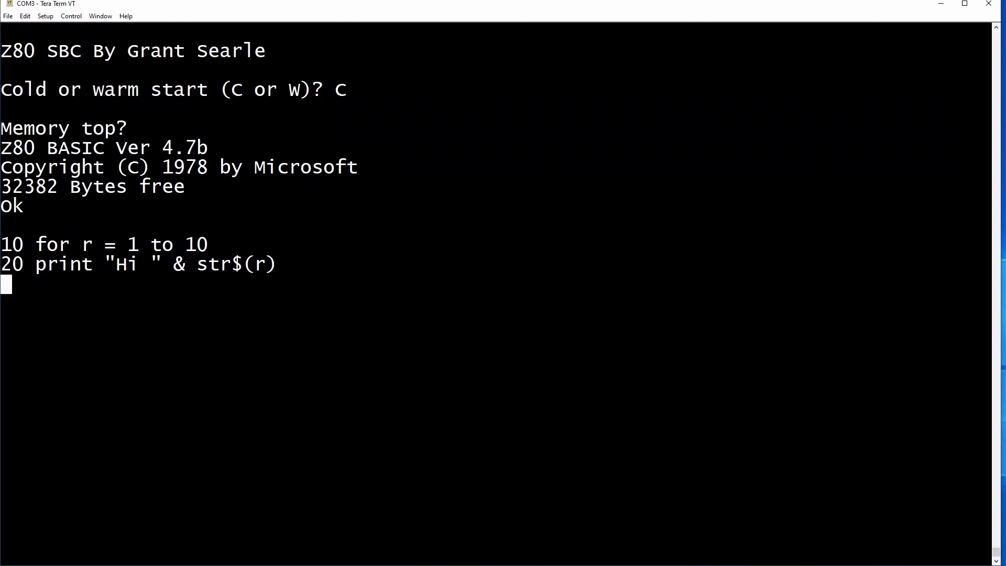
Enter line 30 next r and run the program.
text(30)
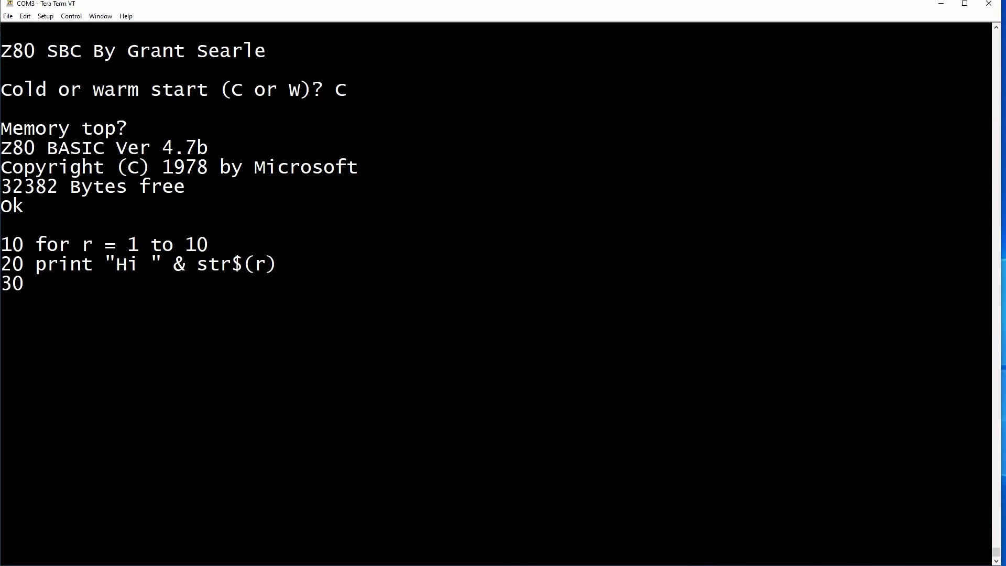
text(next r)
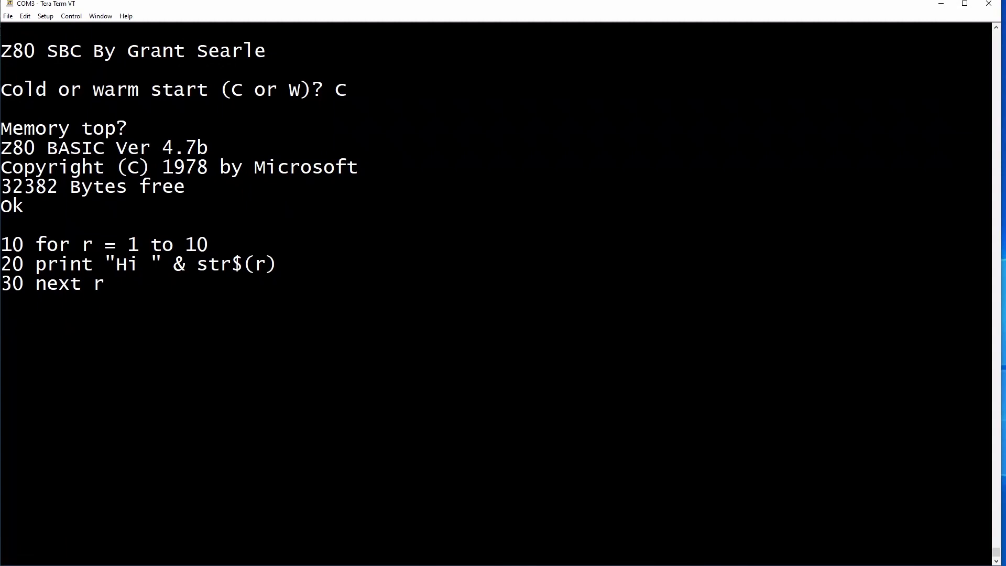
text(run)
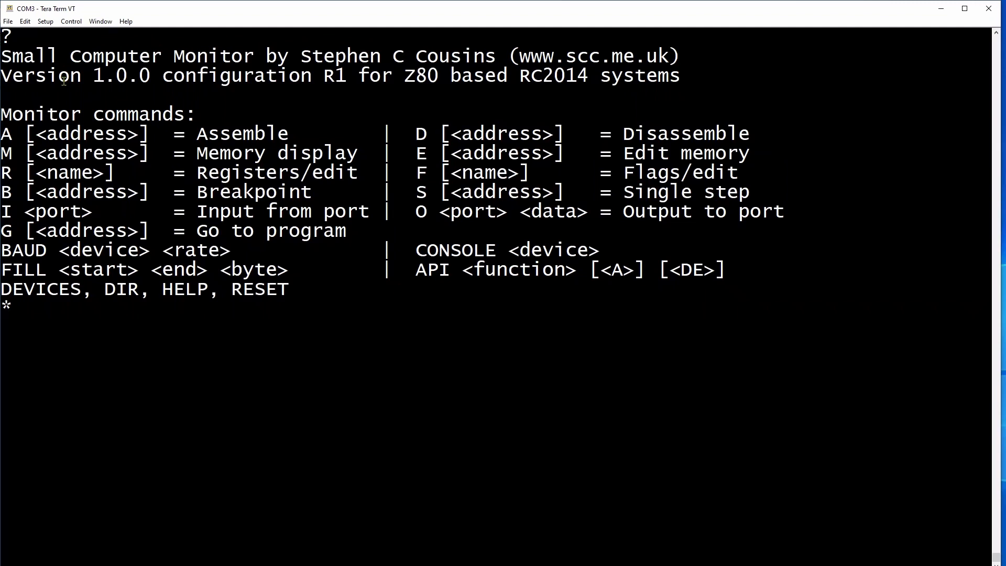
Zero-fill memory 8000–8100, dump 8000–8050, and begin editing memory at 8000.
text(fill 8000)
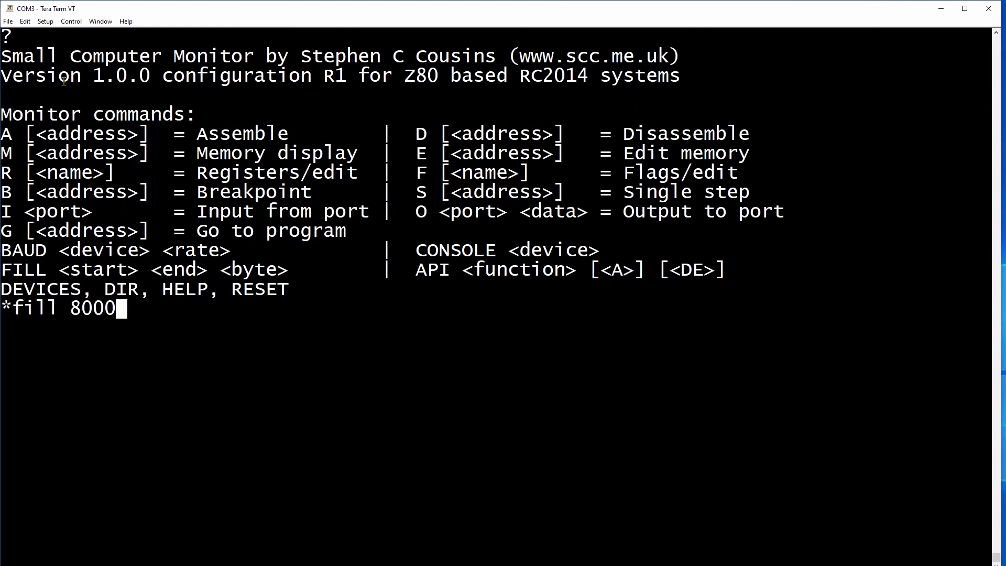
text(8100 00)
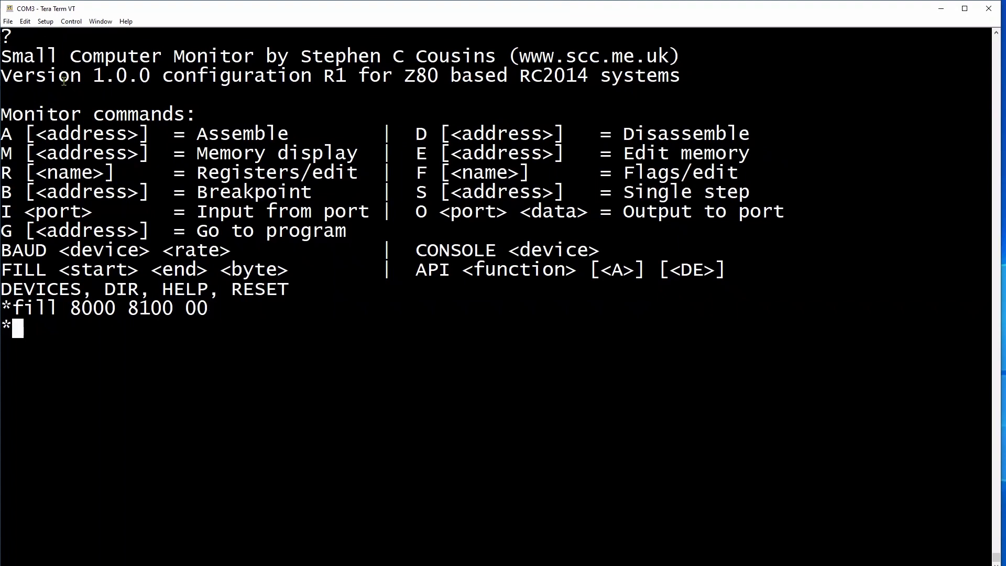
text(m 8)
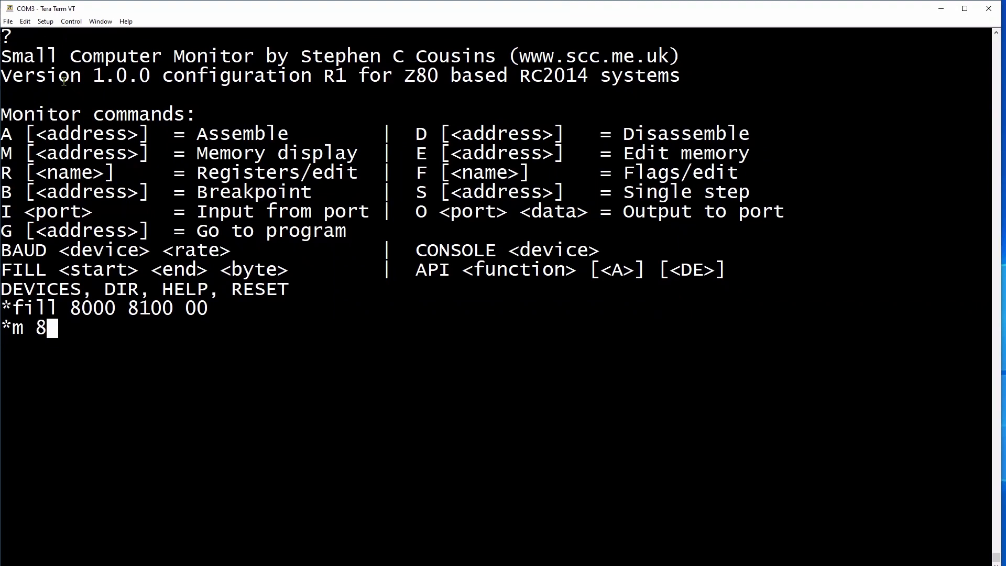
text(000 8050)
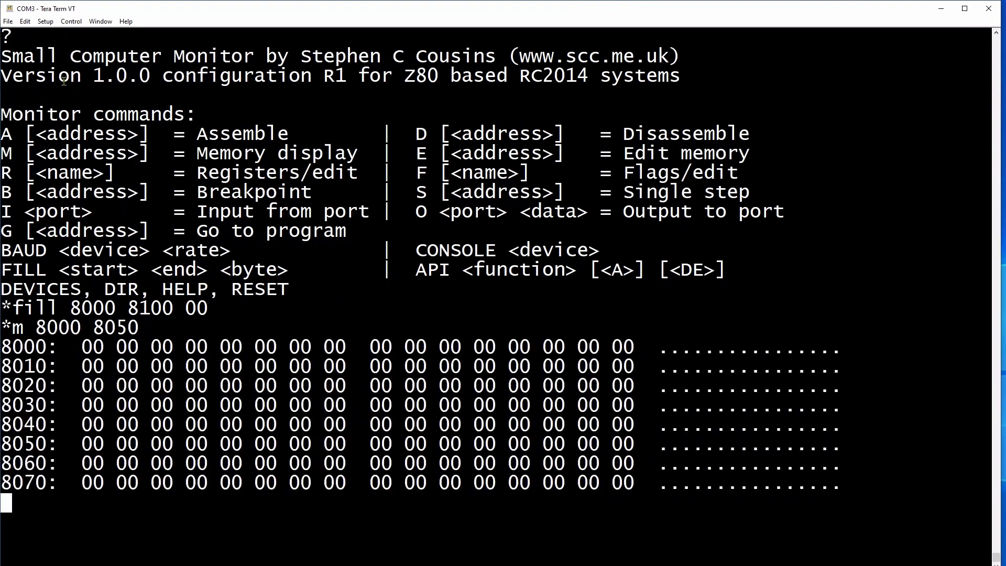
text(e)
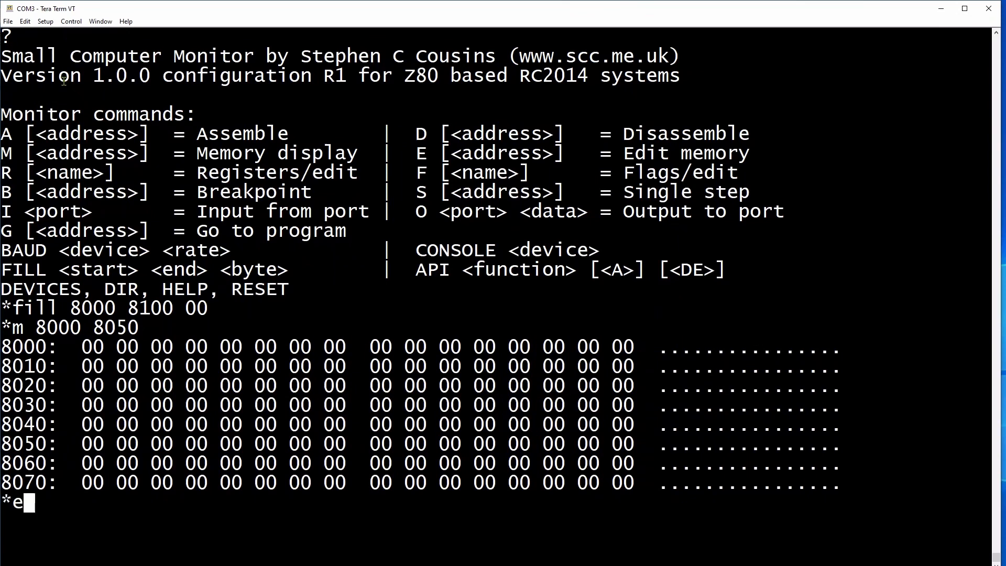
text(8000)
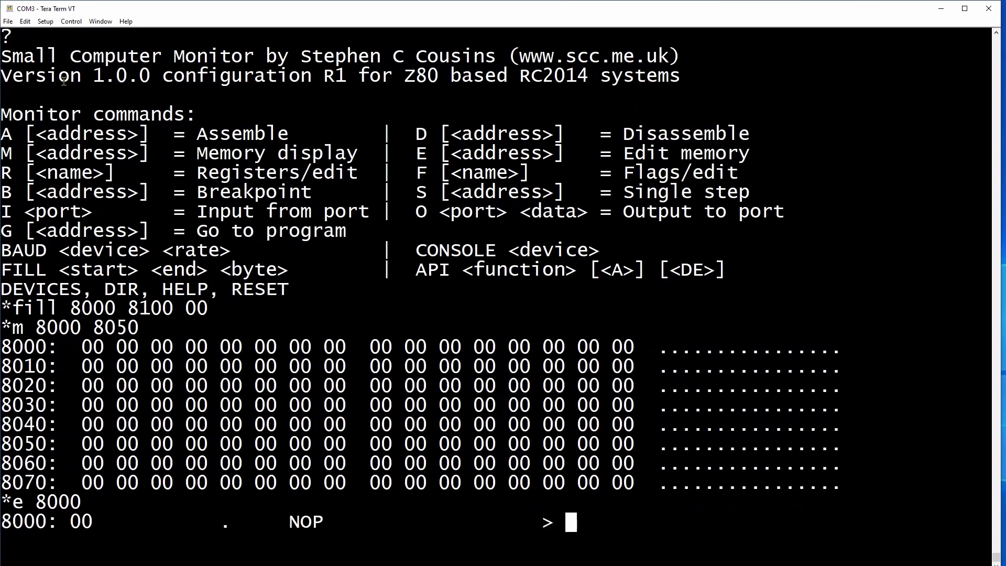
Enter bytes 21 00 80, 11 50 80, 01 20 00, ED B0, C9 at 8000.
text(210)
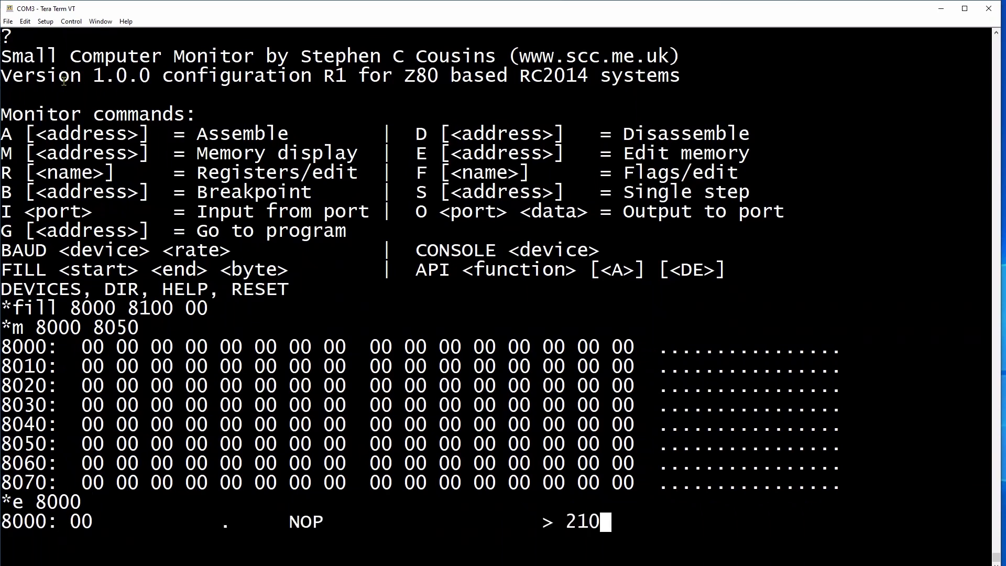
text(00 80)
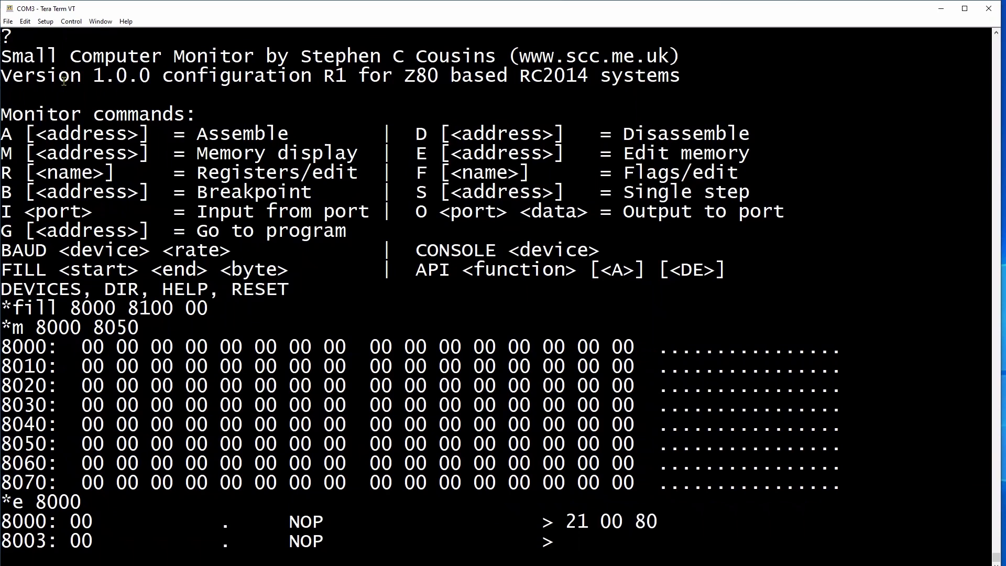
text(11 50 8)
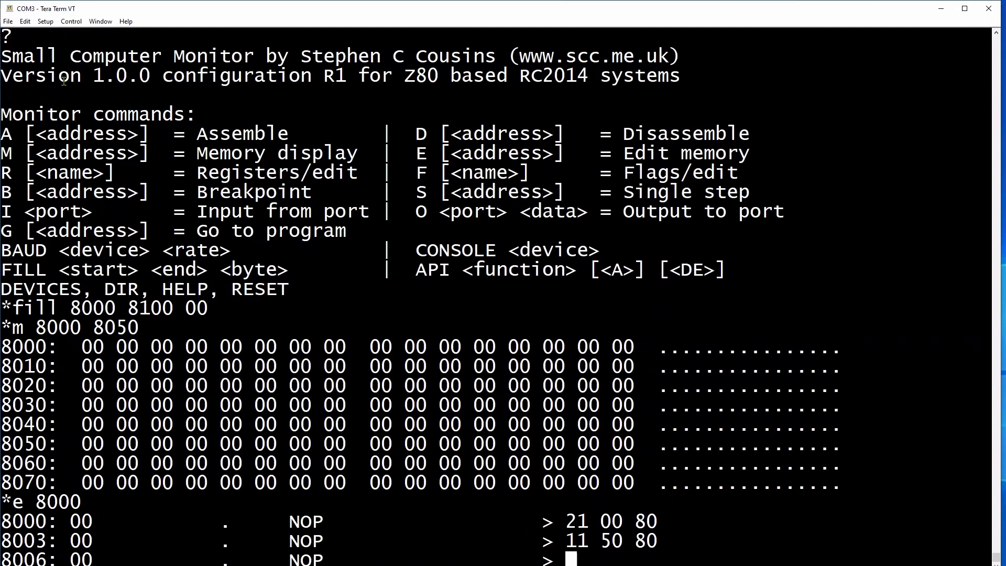
text(01)
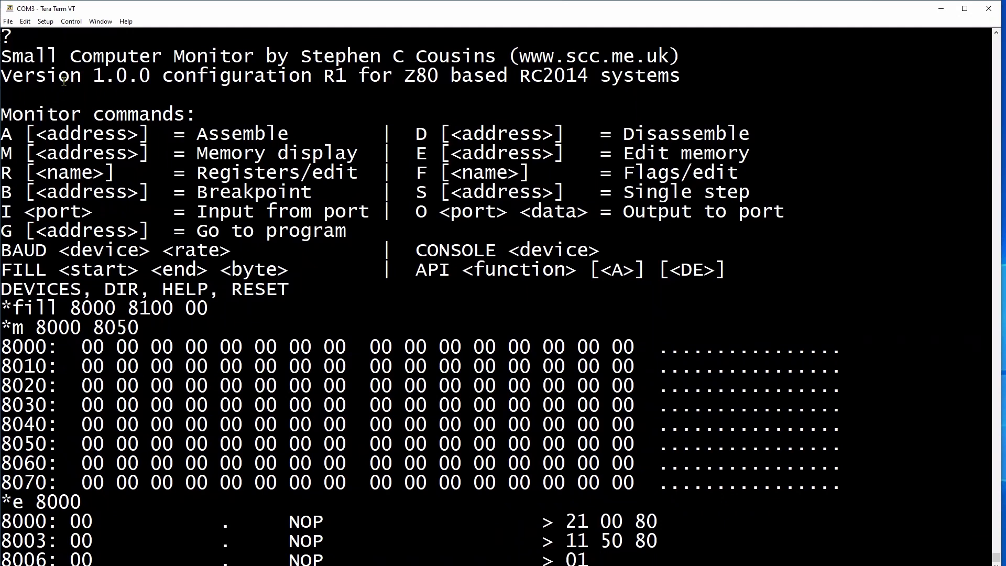
text(20 00)
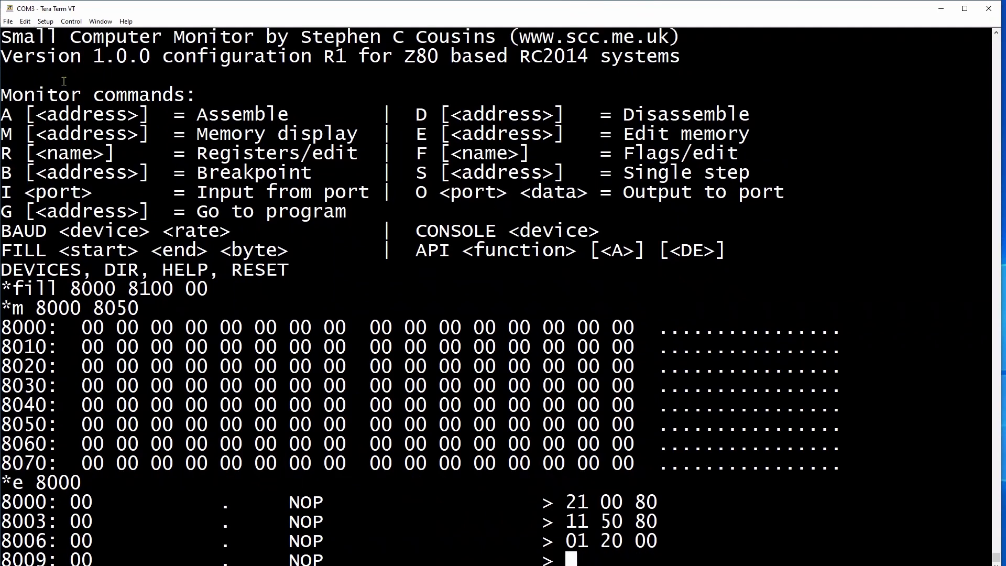
text(ed b0)
text(c)
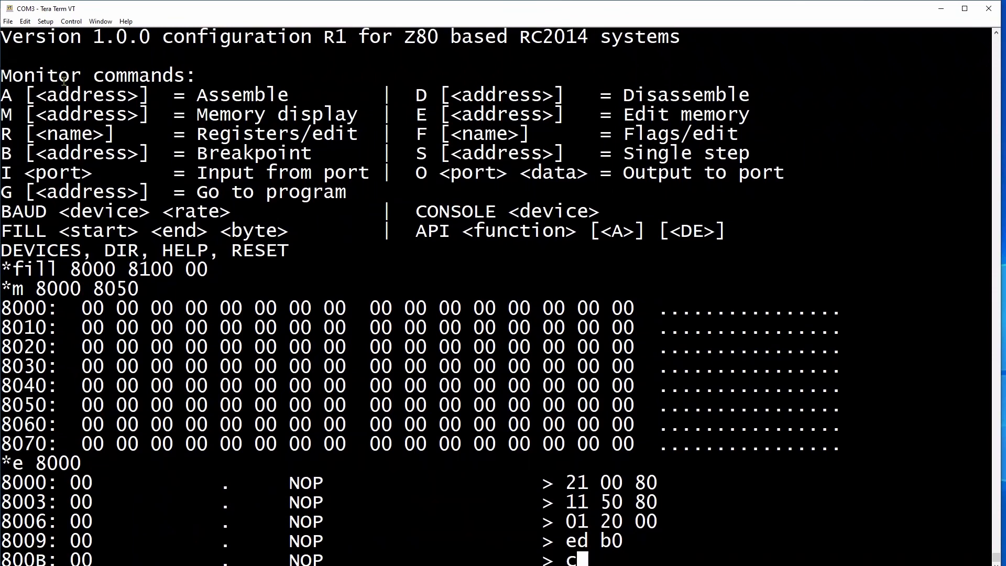
text(9)
text(.)
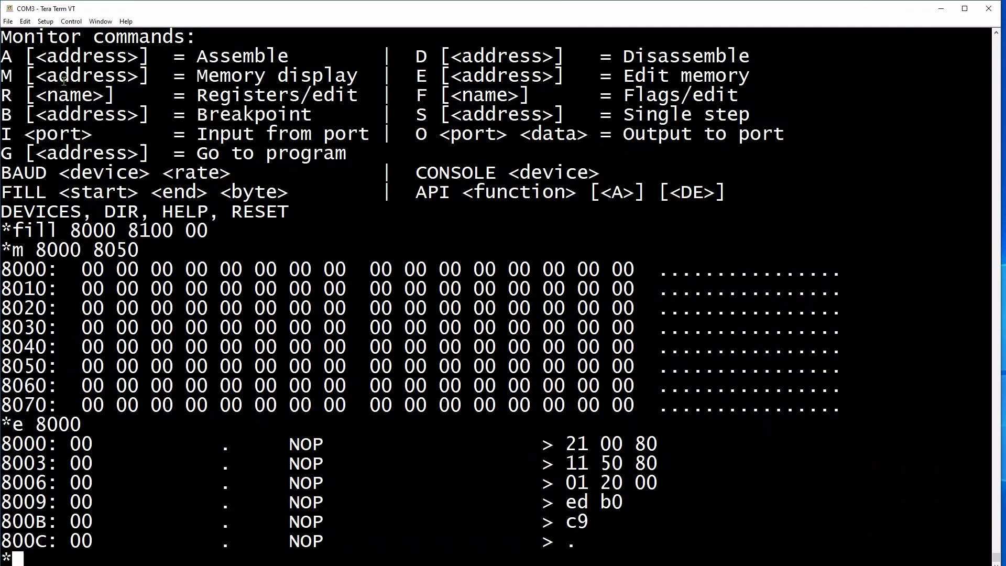
Disassemble 8000–8020 and highlight an instruction in the listing.
text(d 8000)
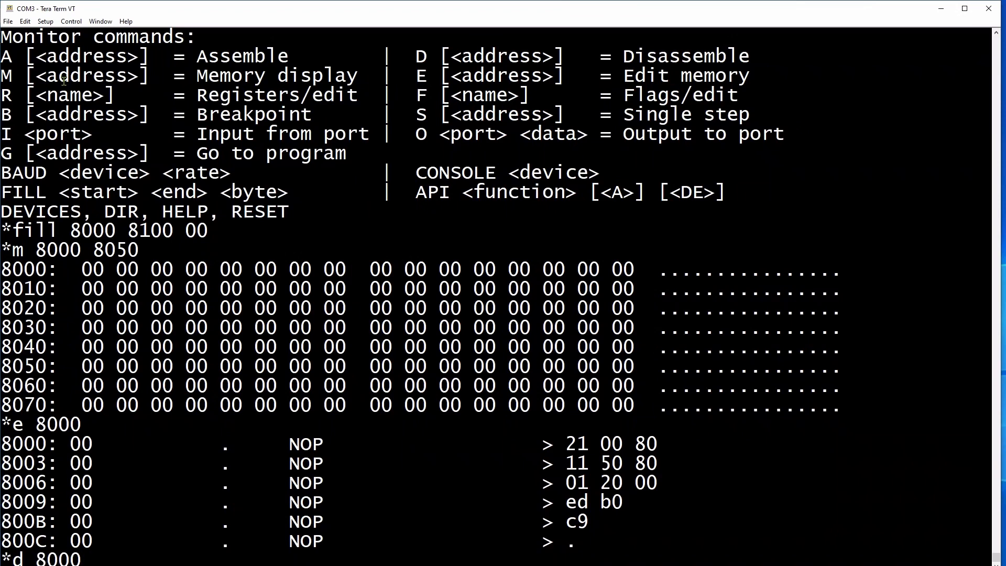
text(8)
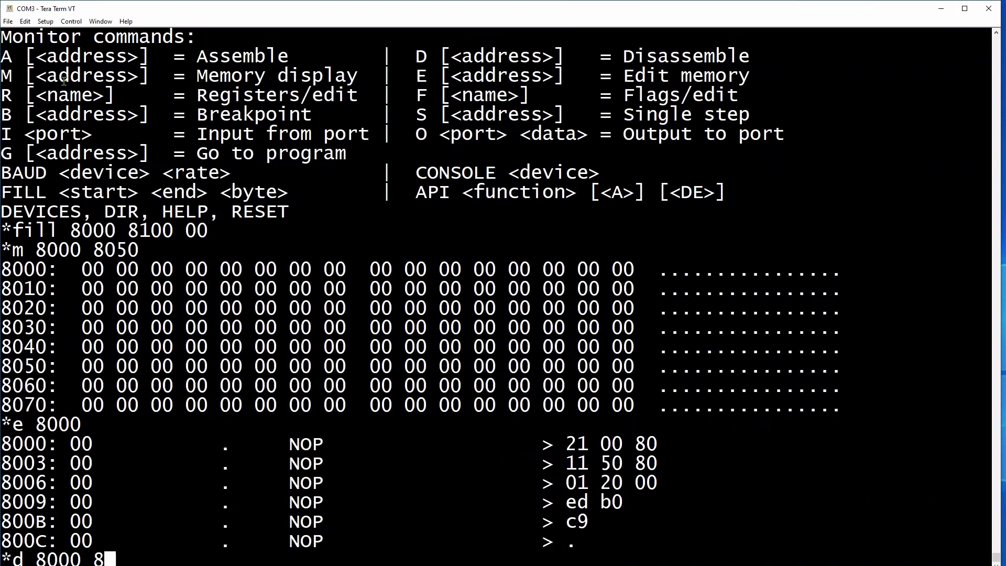
text(020)
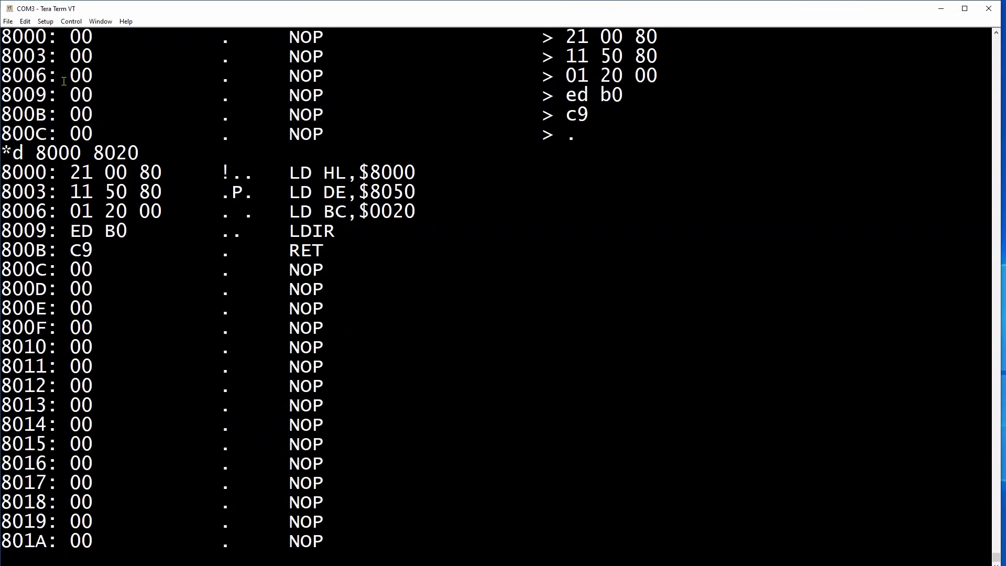
mouse_move(248, 32)
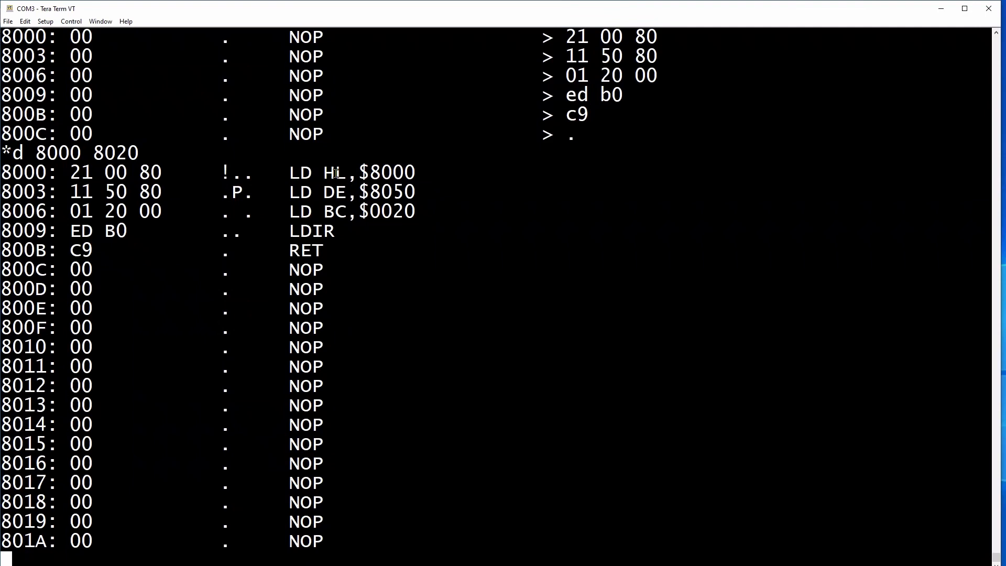
mouse_move(423, 172)
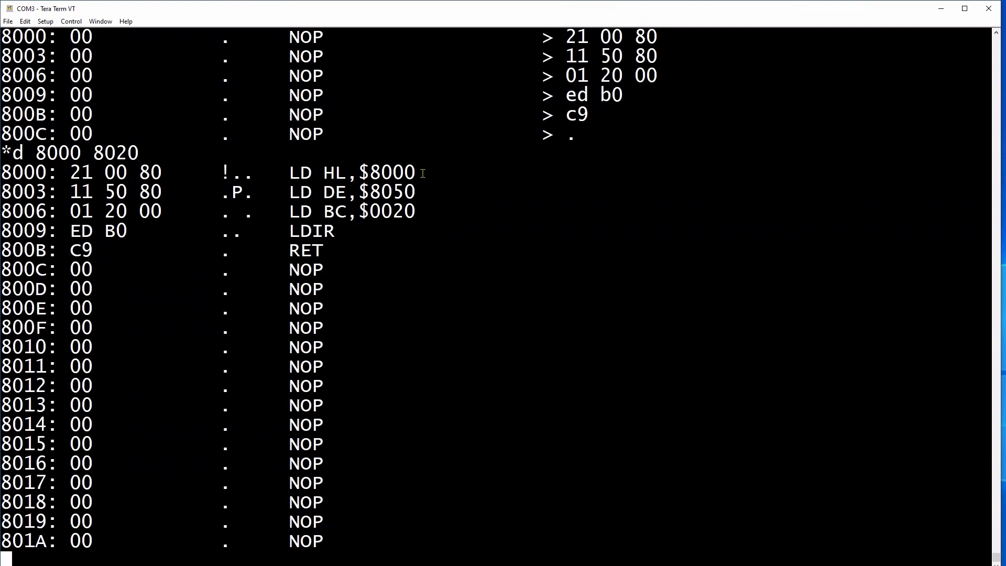
double_click(323, 192)
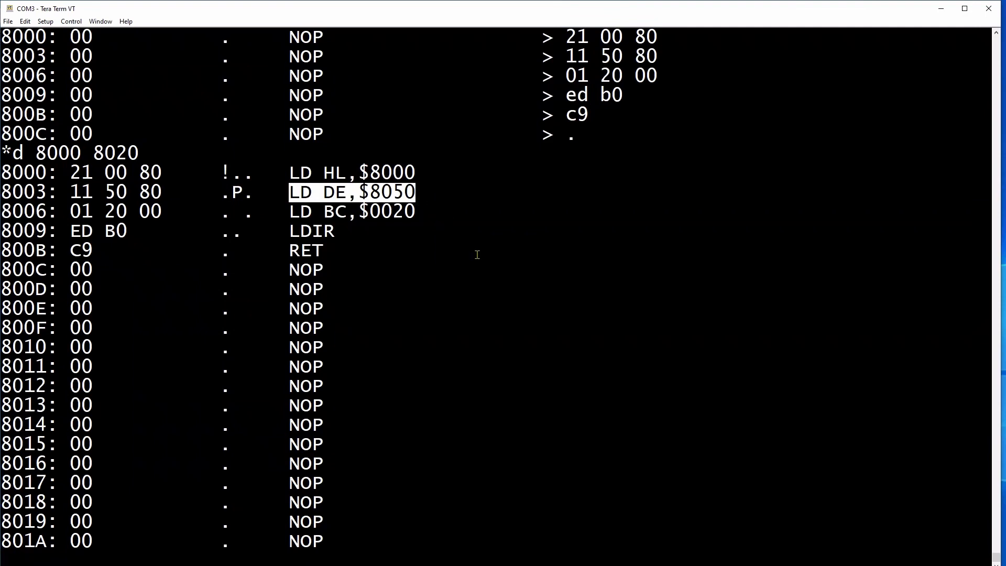
mouse_move(284, 218)
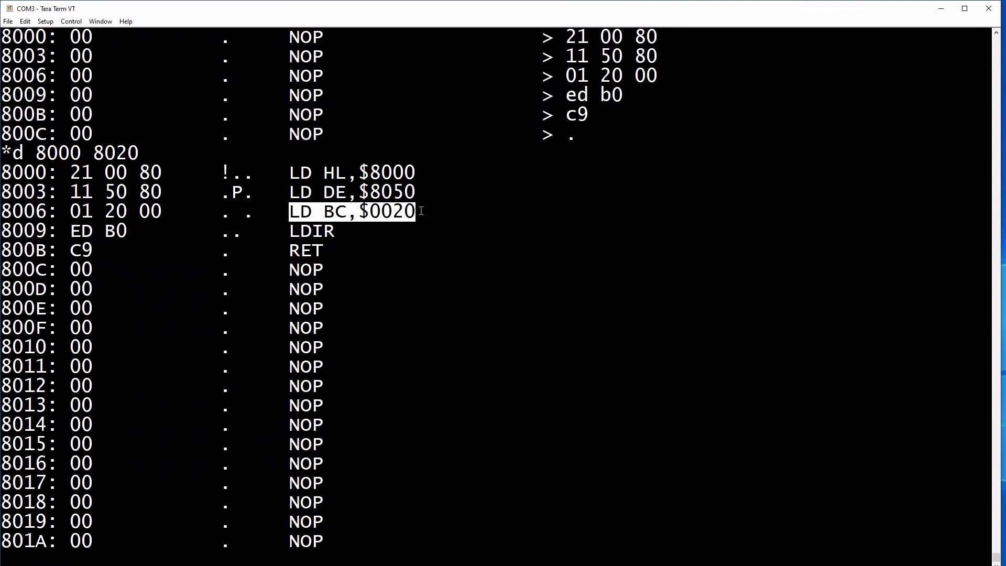
mouse_move(298, 235)
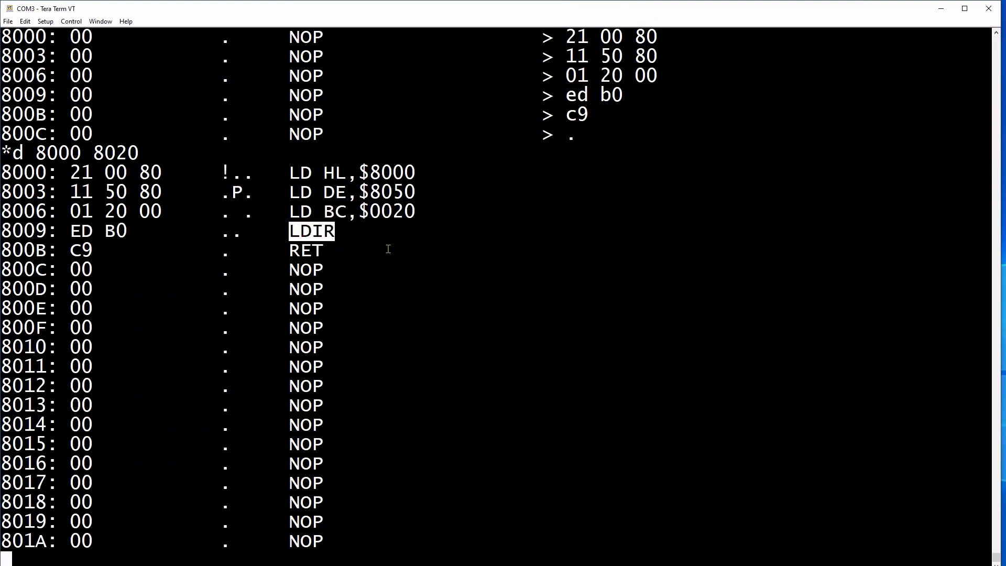
mouse_move(394, 251)
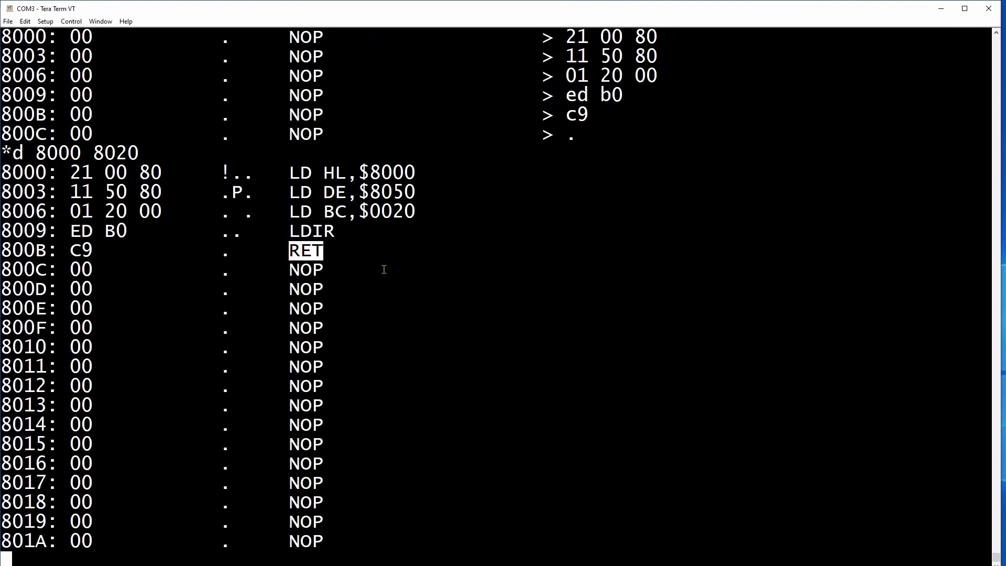
Dump memory from 8050, show the help list, and run the routine with G 8000.
text(m)
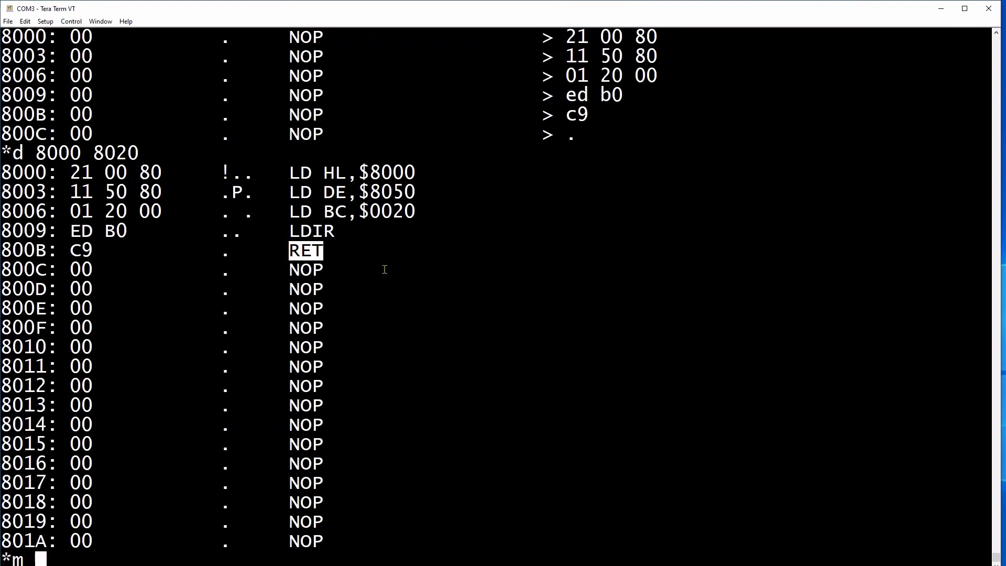
text(8050 8070)
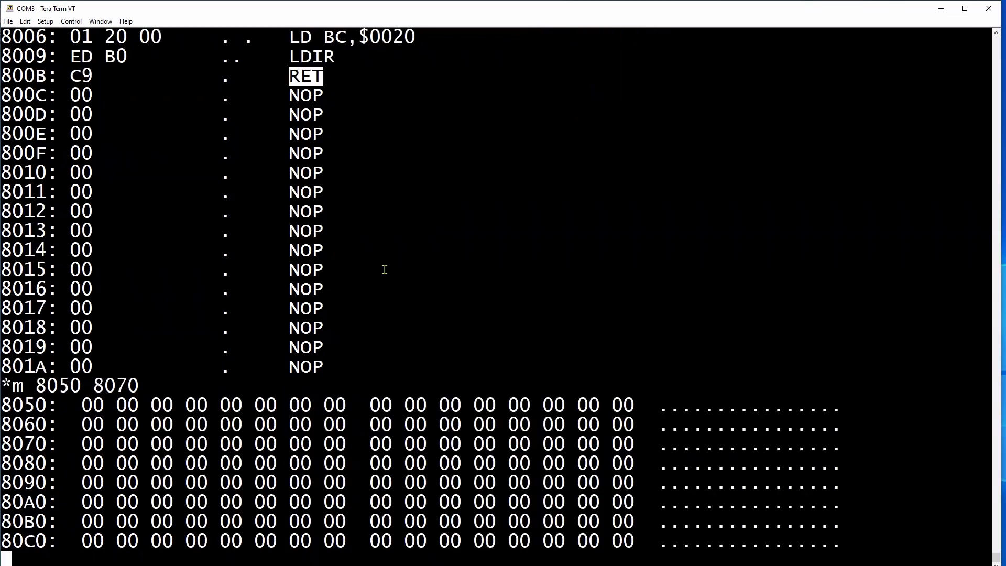
text(?)
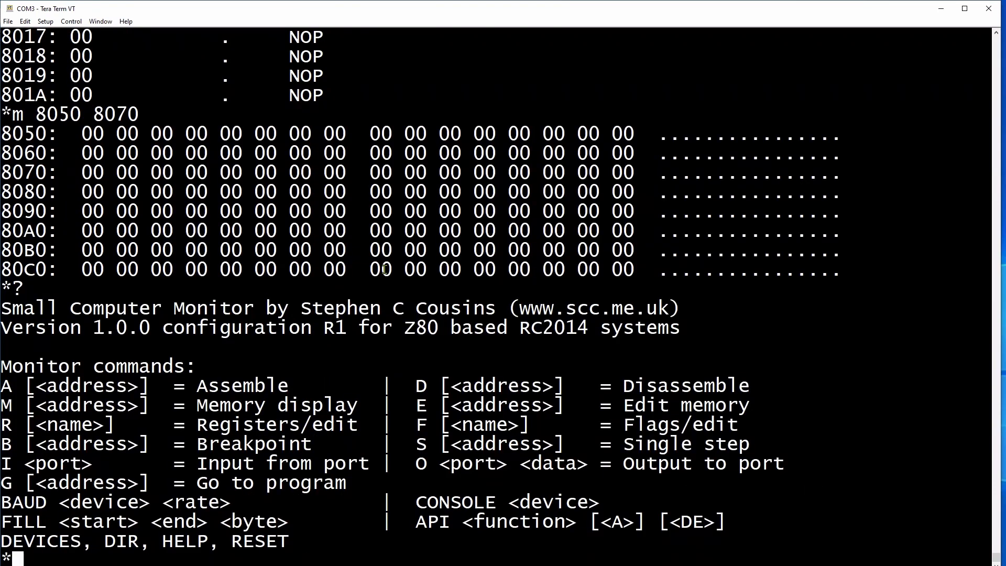
text(g 8000)
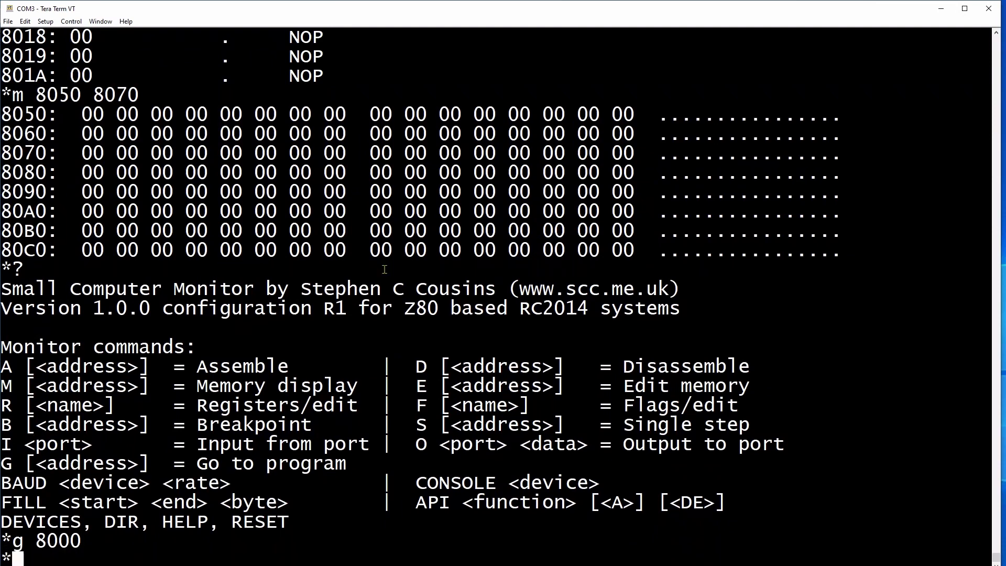
Dump and disassemble 8050–8070 to verify the copy, then reprint the help list.
text(m)
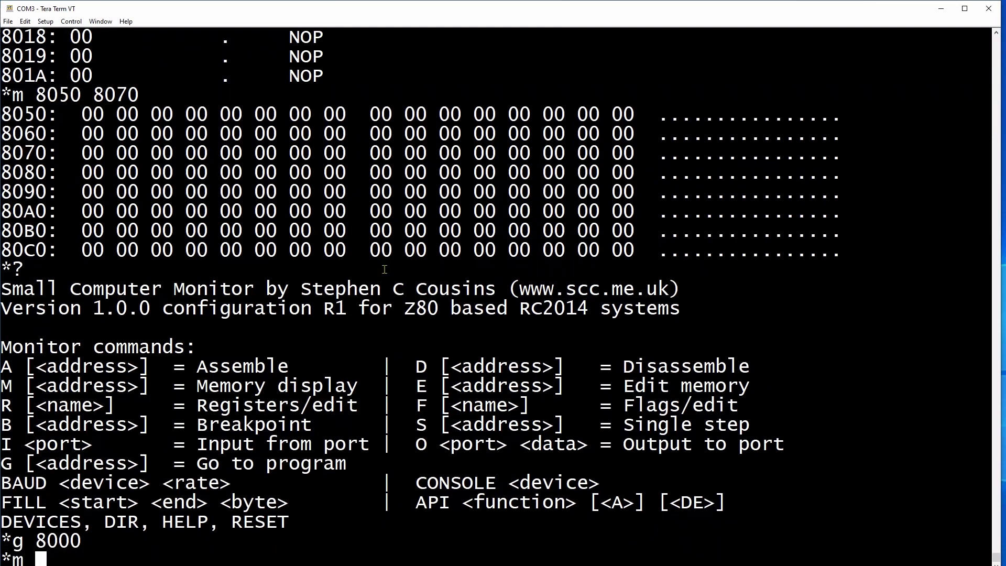
text(8050 8070)
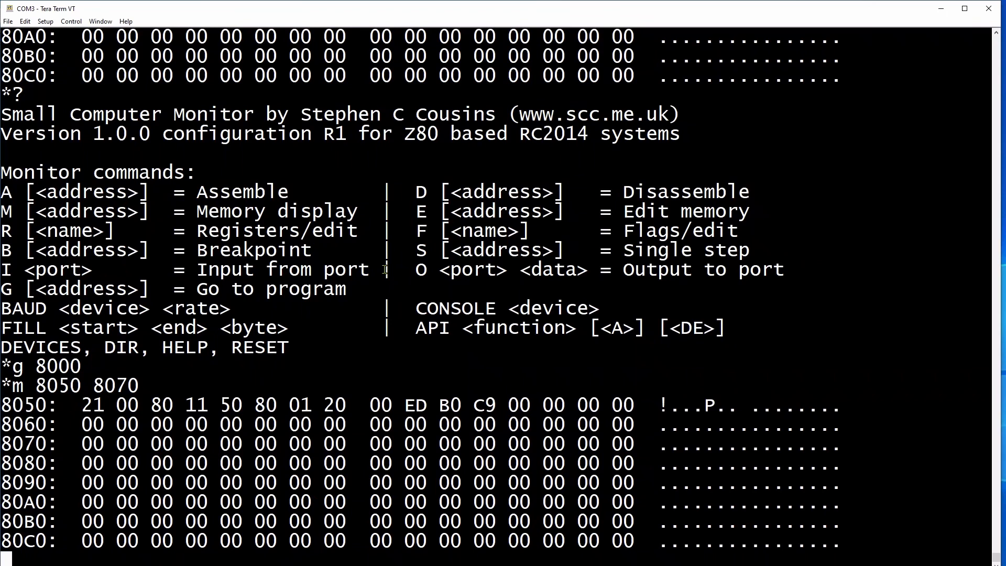
text(d 8050 8070)
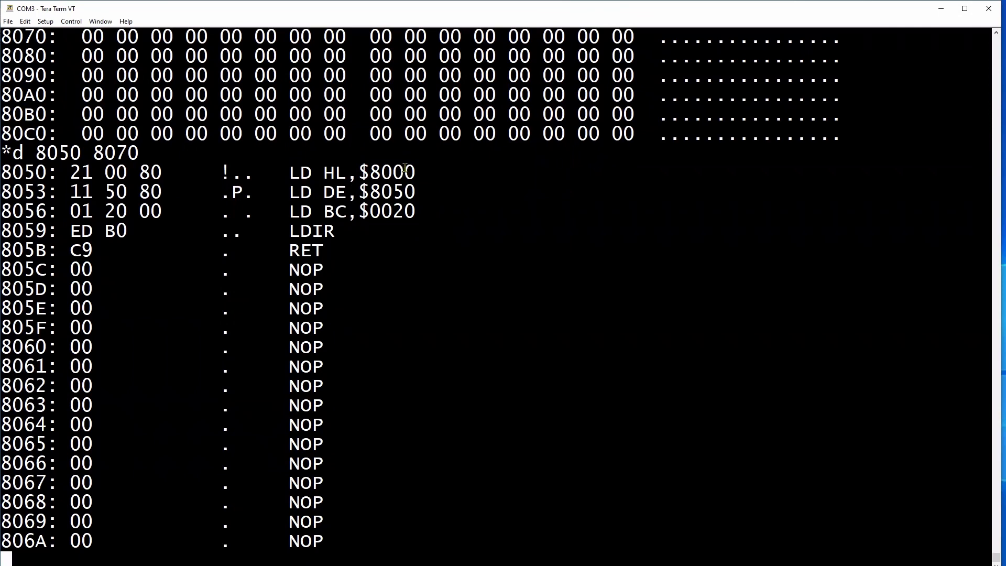
text(?)
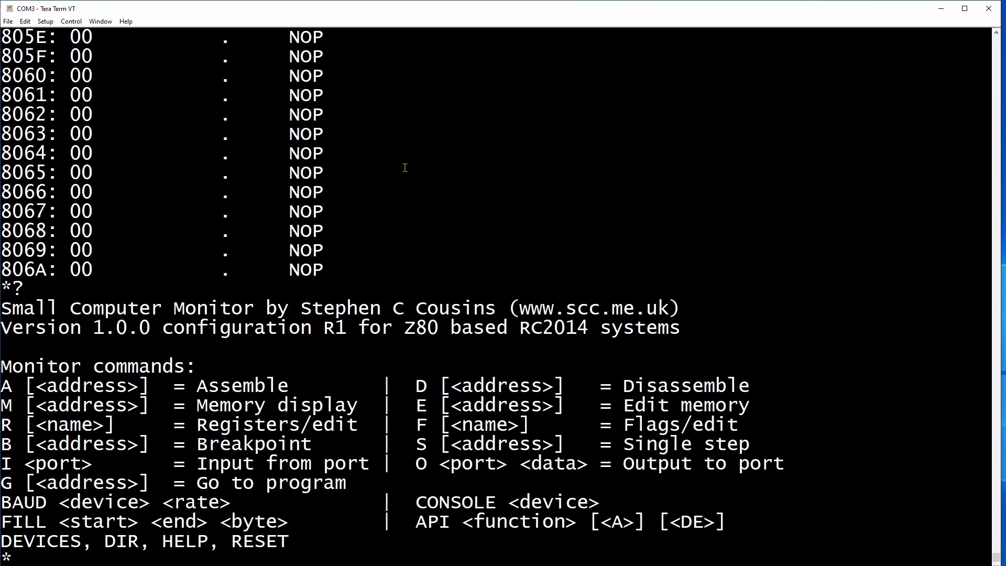